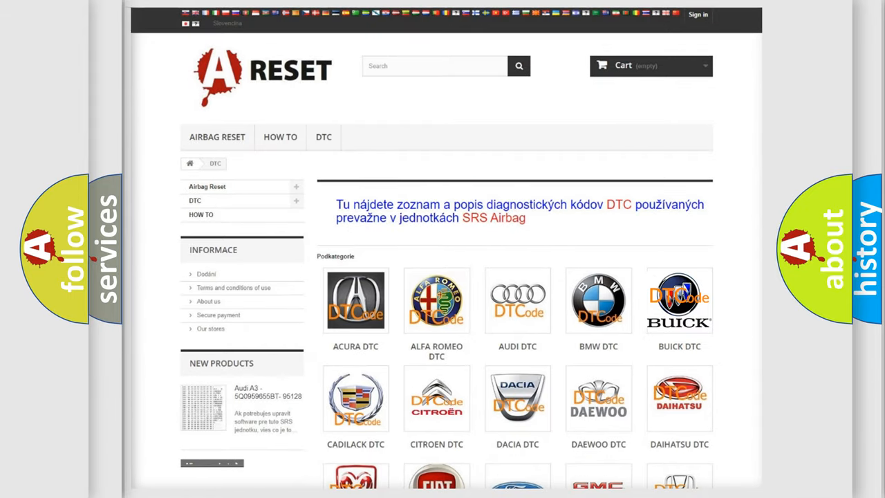
Open the Buick diagnostic trouble code list from the DTC category page
{"action": "left_click", "coordinate": [679, 300]}
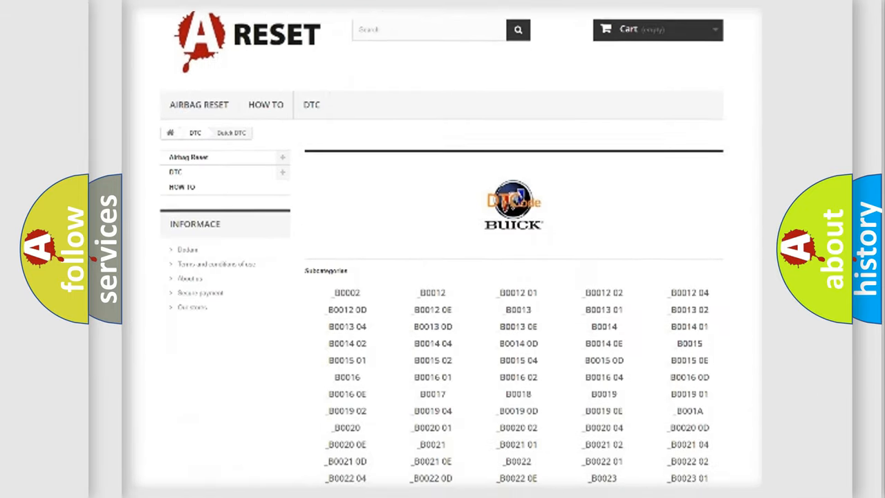
Locate code B248504 in the Buick list, read its description, then show its causes
{"action": "scroll", "scroll_direction": "down", "scroll_amount": 3}
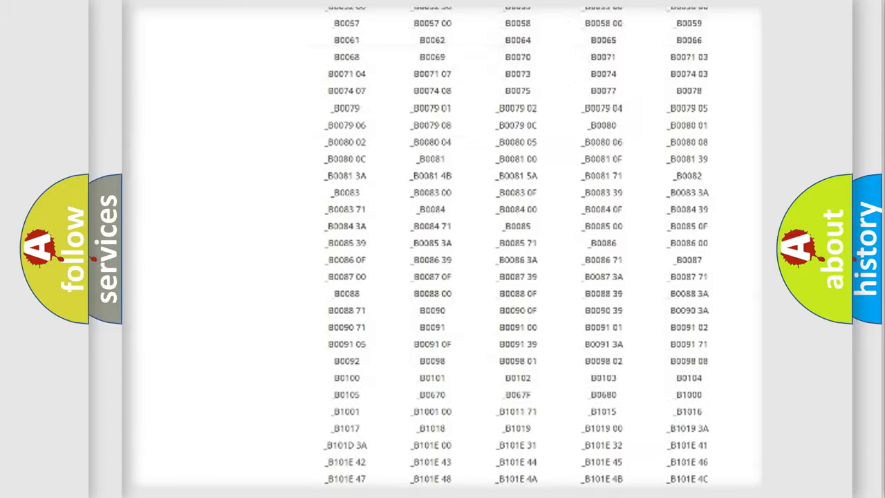
{"action": "scroll", "scroll_direction": "up", "scroll_amount": 3}
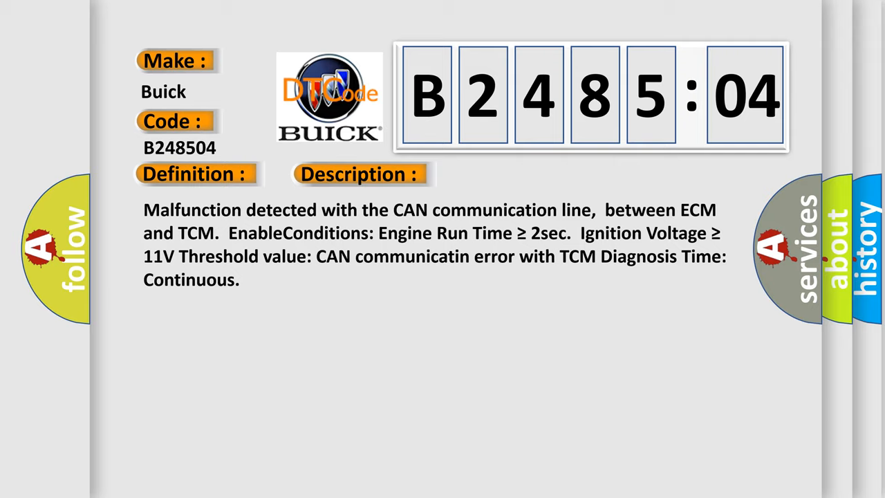
{"action": "left_click", "coordinate": [509, 174]}
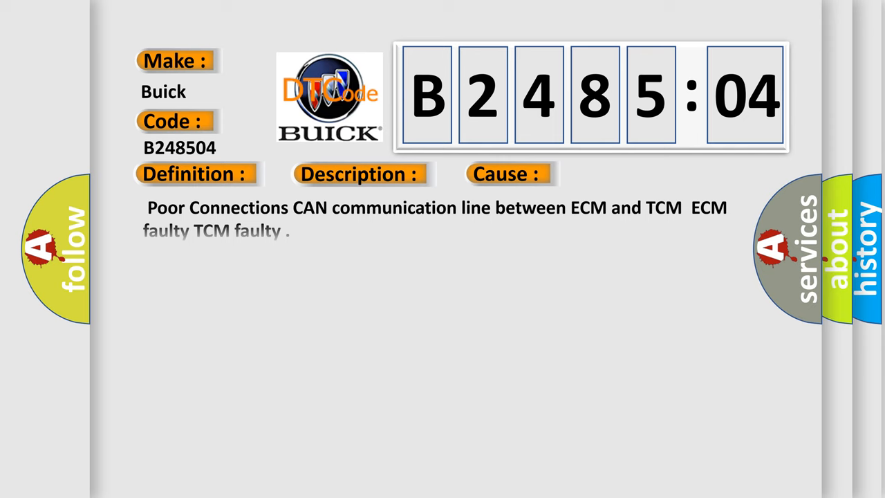